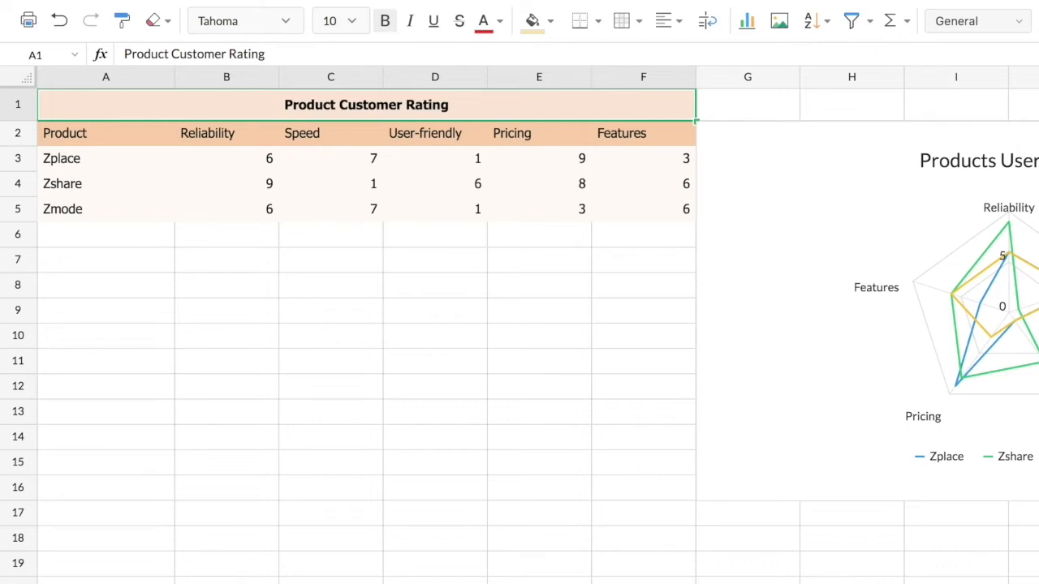
pyautogui.moveTo(403, 244)
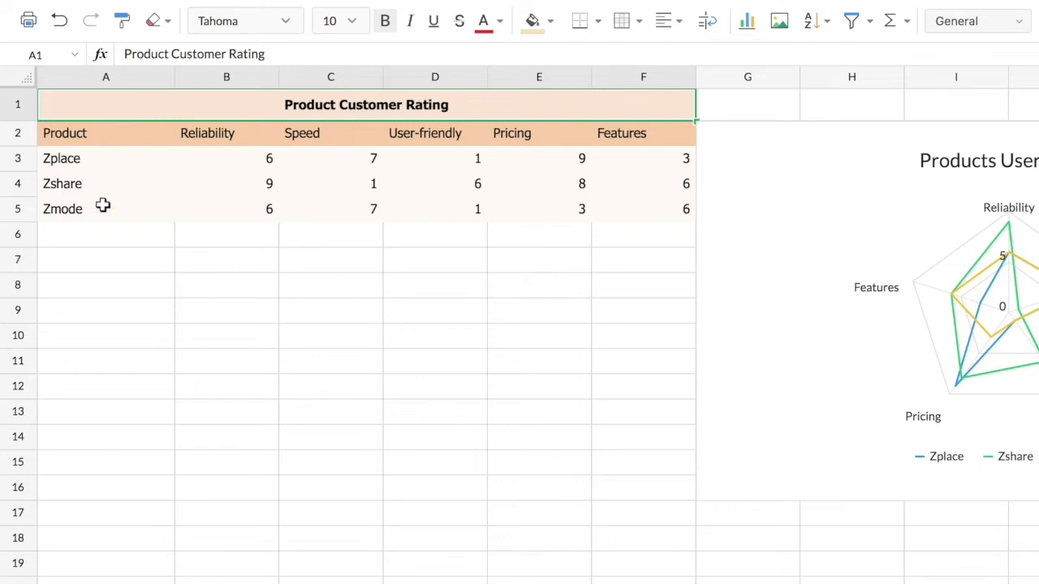
pyautogui.moveTo(311, 133)
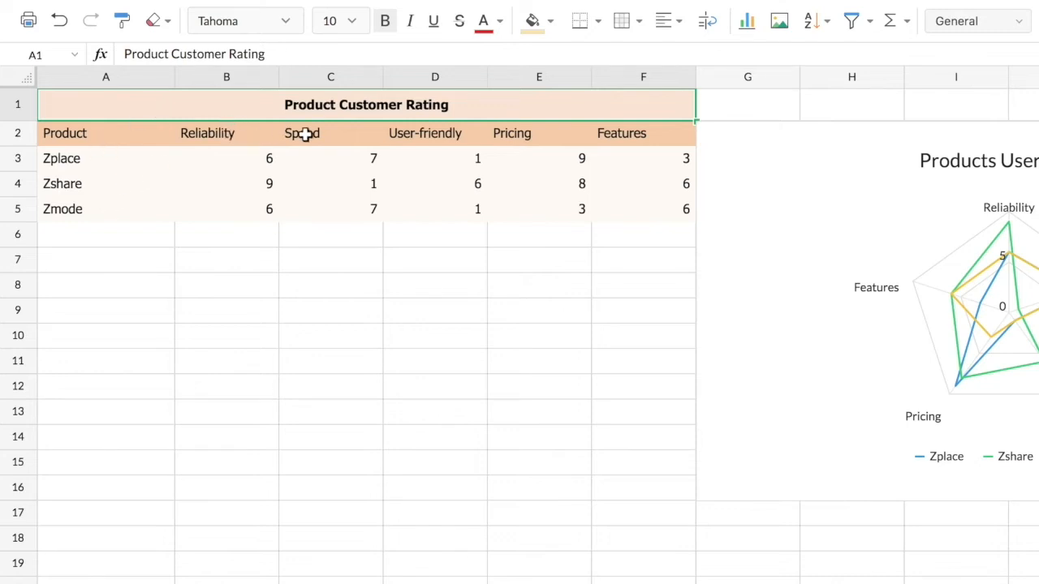
pyautogui.moveTo(536, 133)
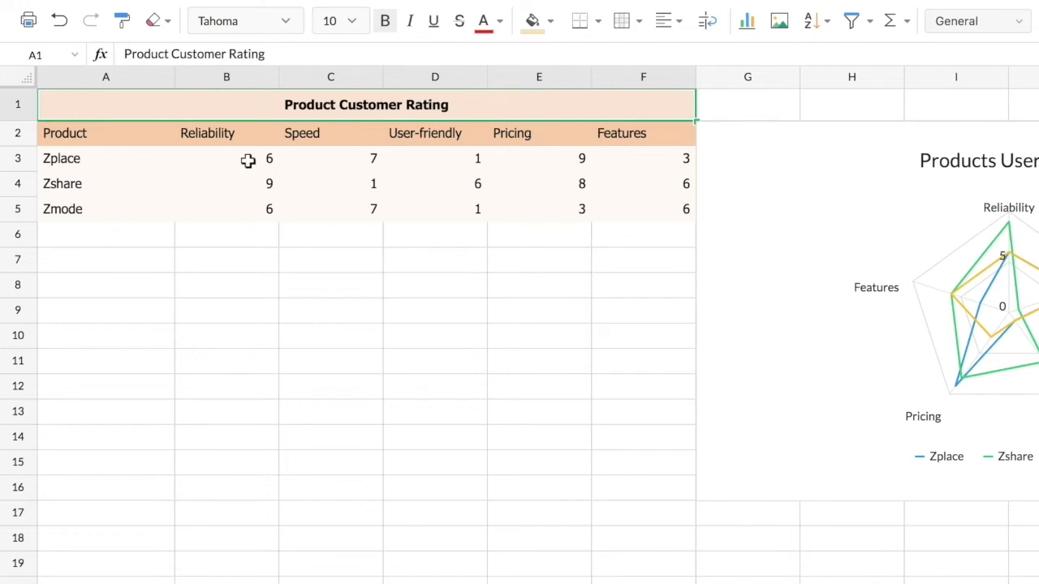
pyautogui.moveTo(438, 146)
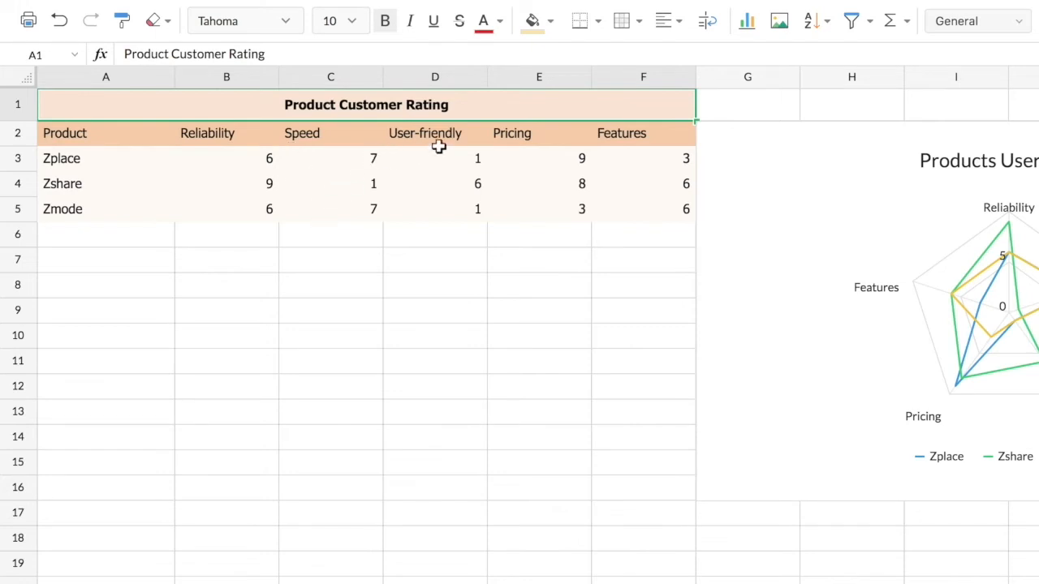
pyautogui.moveTo(641, 212)
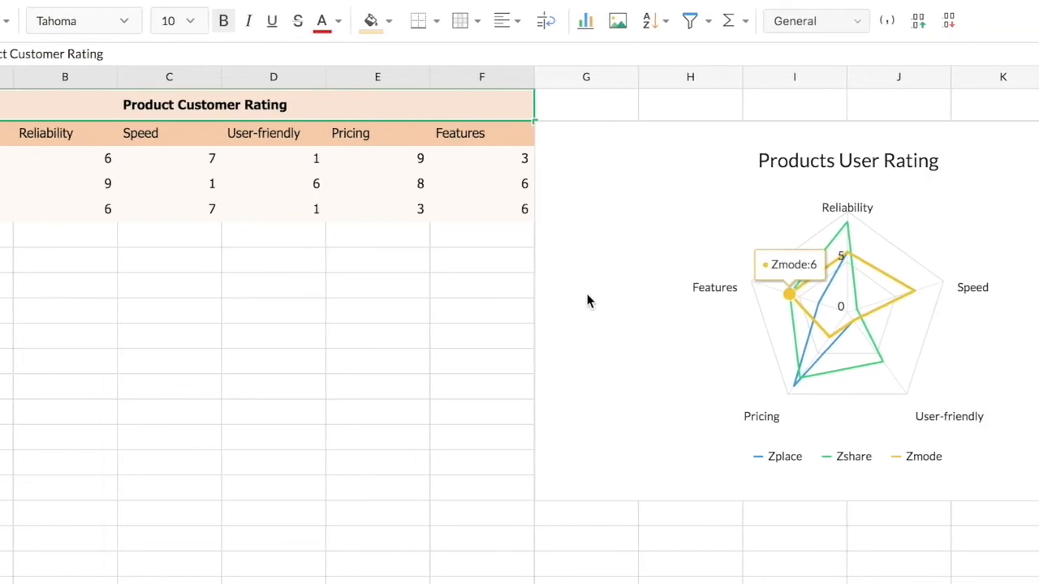
pyautogui.moveTo(854, 342)
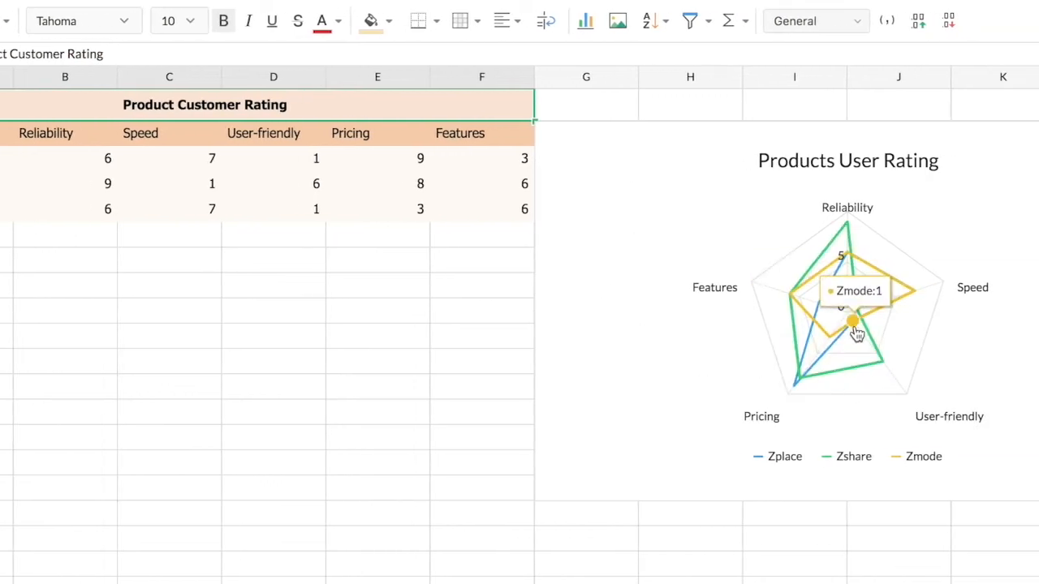
pyautogui.moveTo(854, 318)
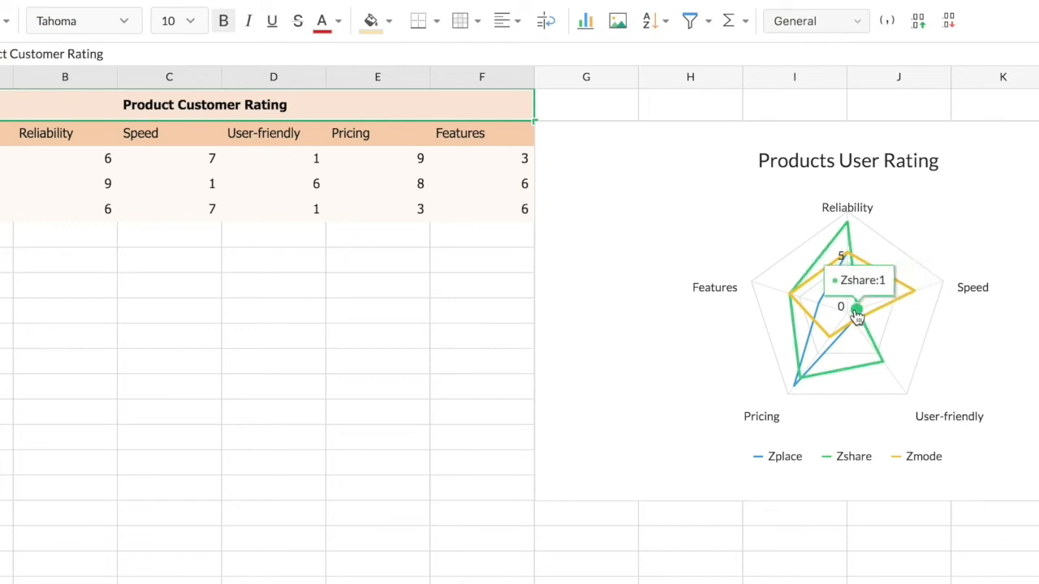
pyautogui.moveTo(912, 291)
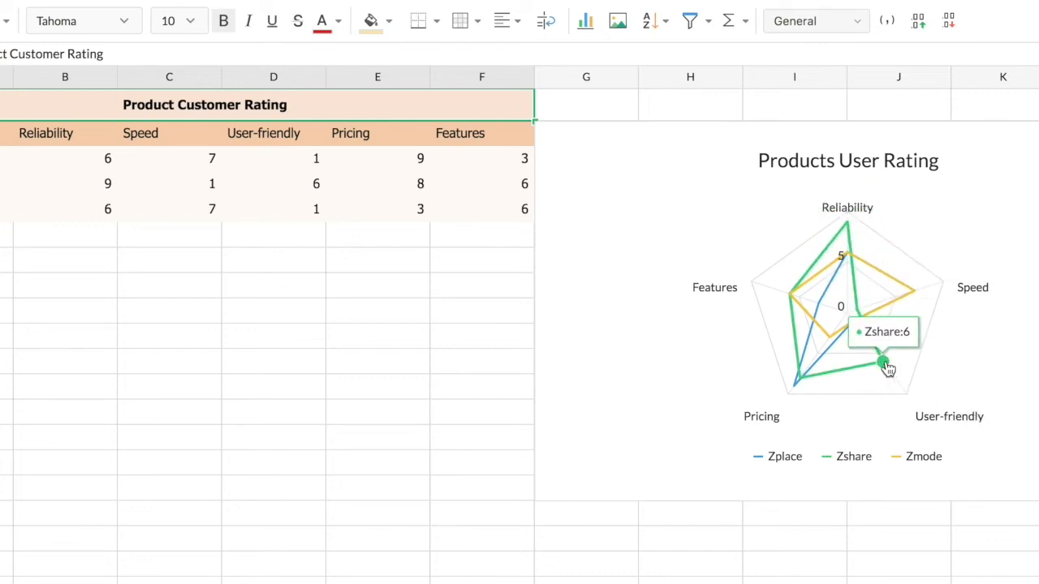
pyautogui.moveTo(818, 316)
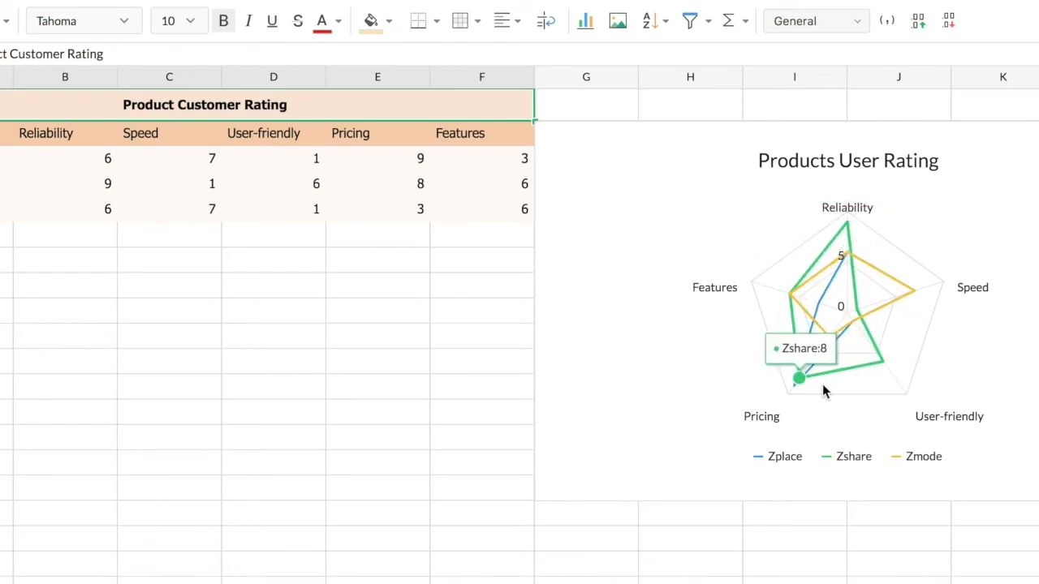
pyautogui.moveTo(721, 442)
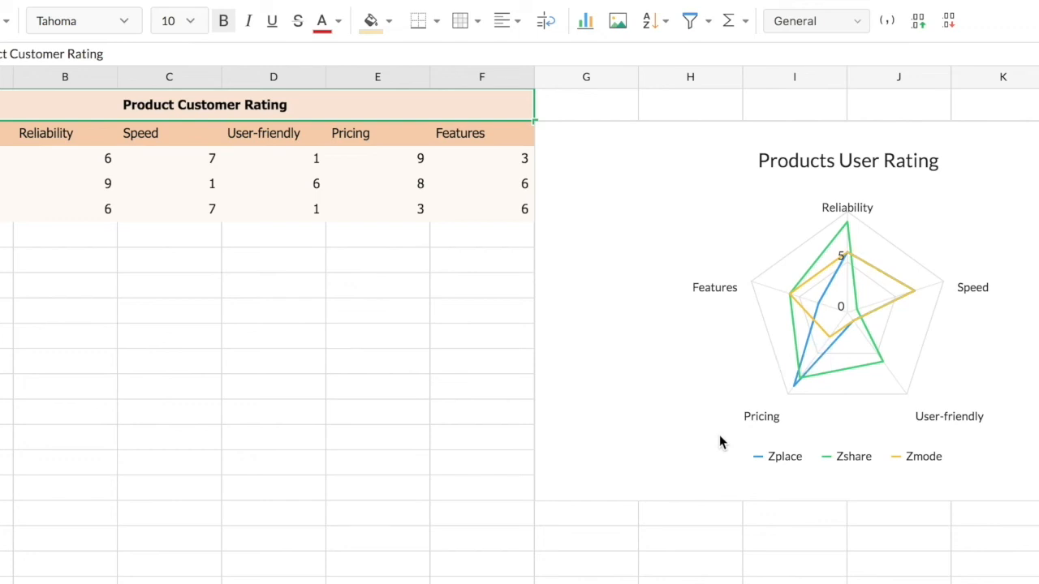
pyautogui.moveTo(793, 292)
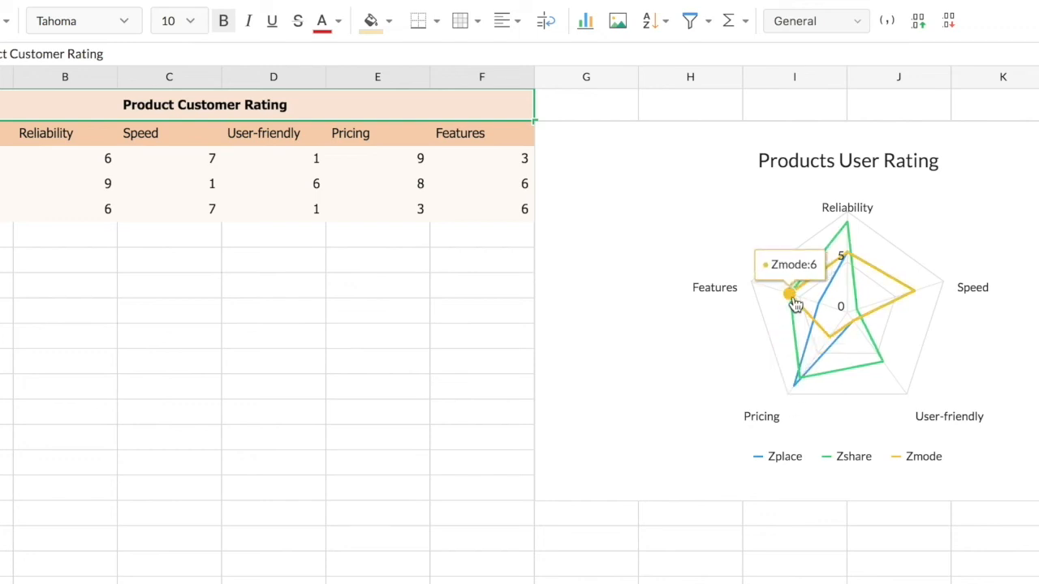
pyautogui.moveTo(688, 471)
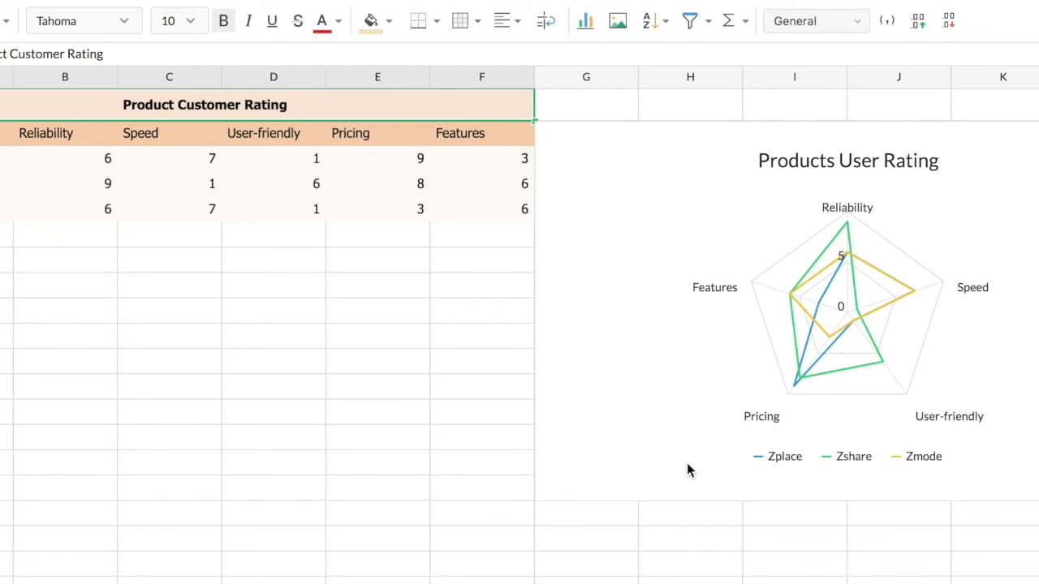